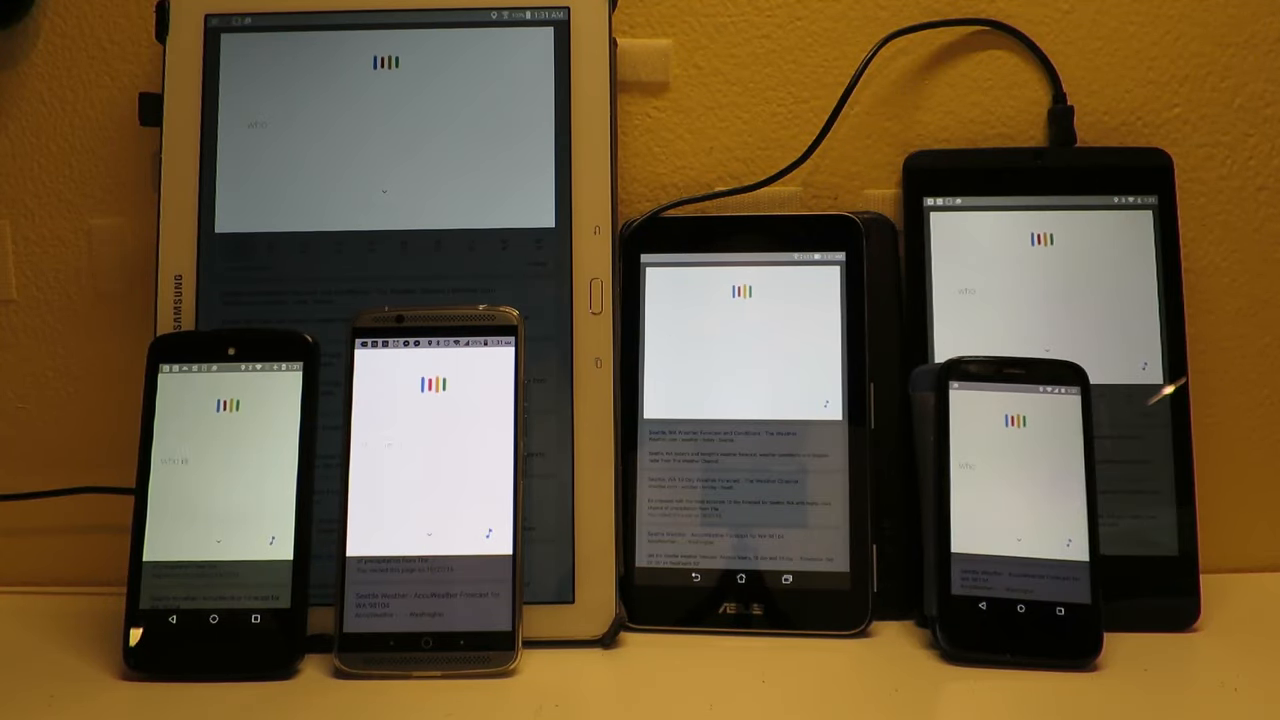
pyautogui.write('who is the president of the United States')
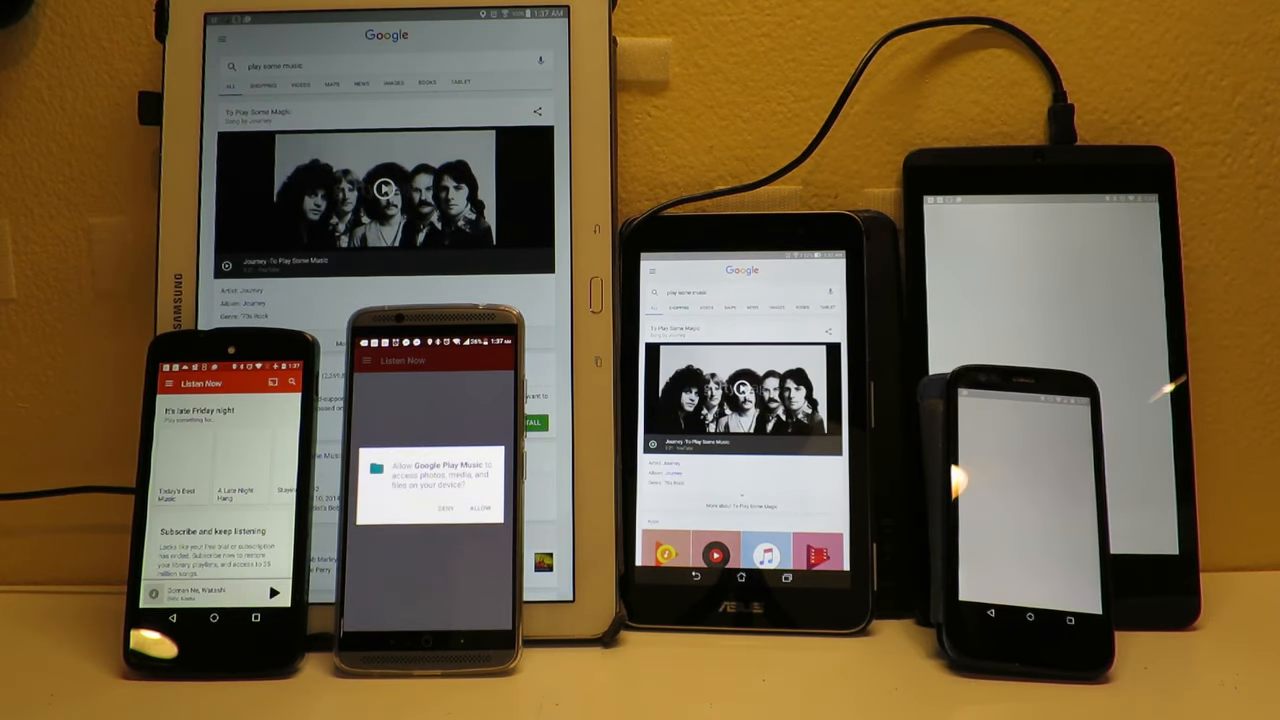
pyautogui.click(430, 560)
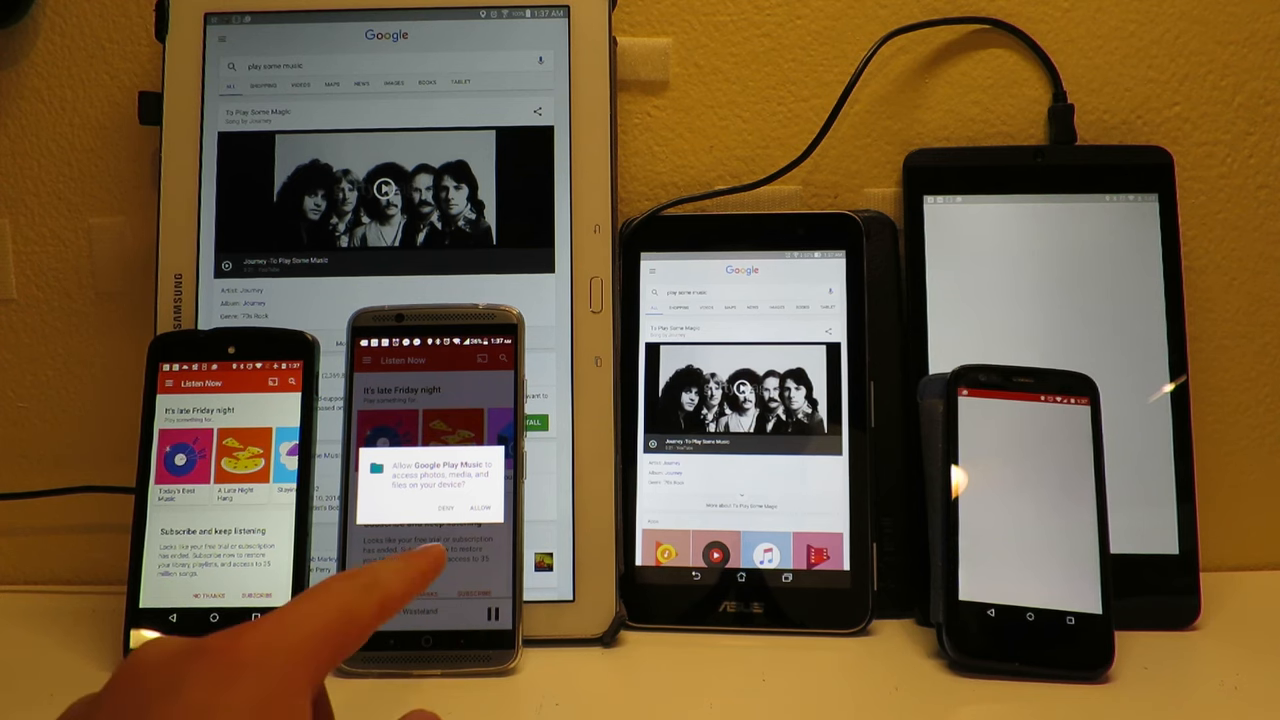
pyautogui.click(484, 507)
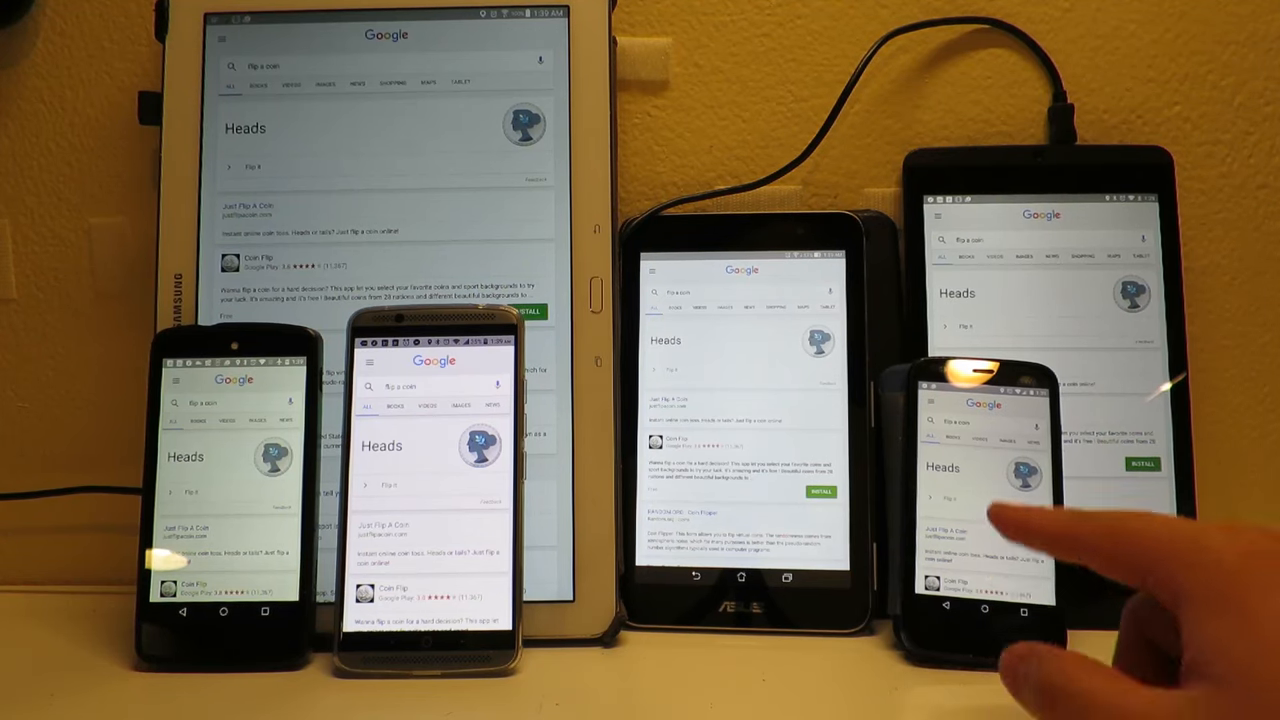
pyautogui.click(985, 510)
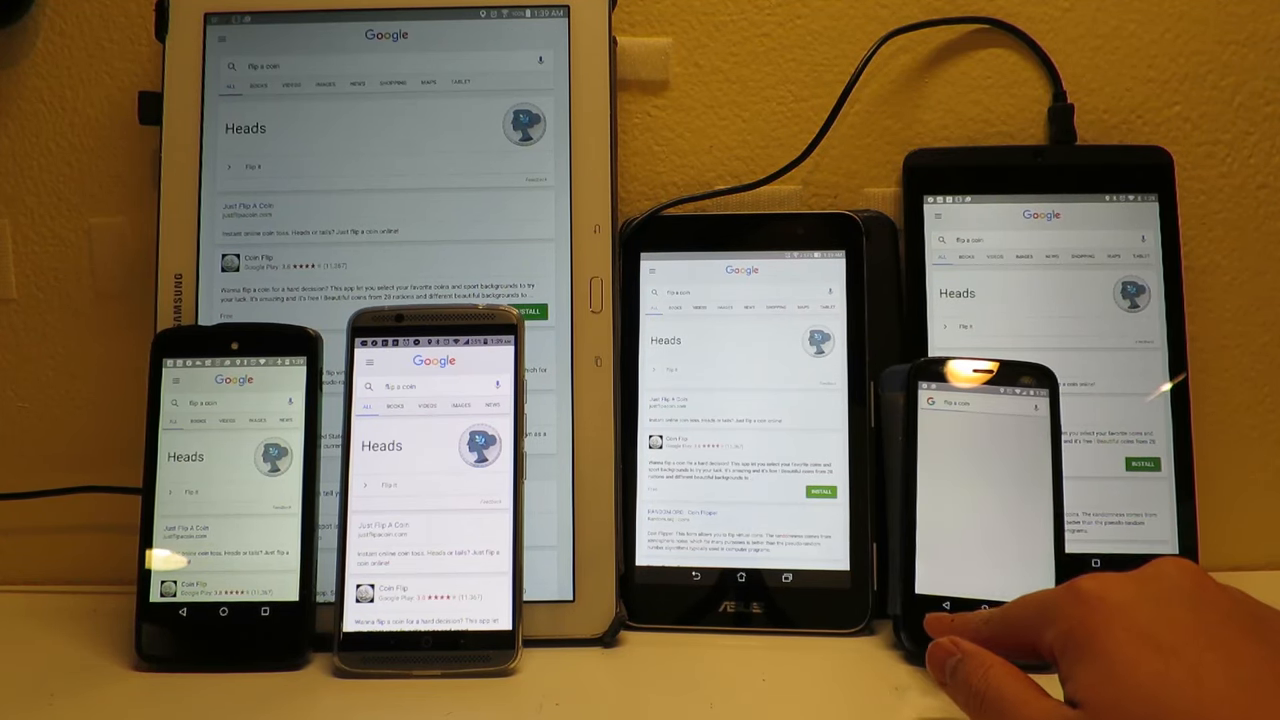
pyautogui.click(980, 470)
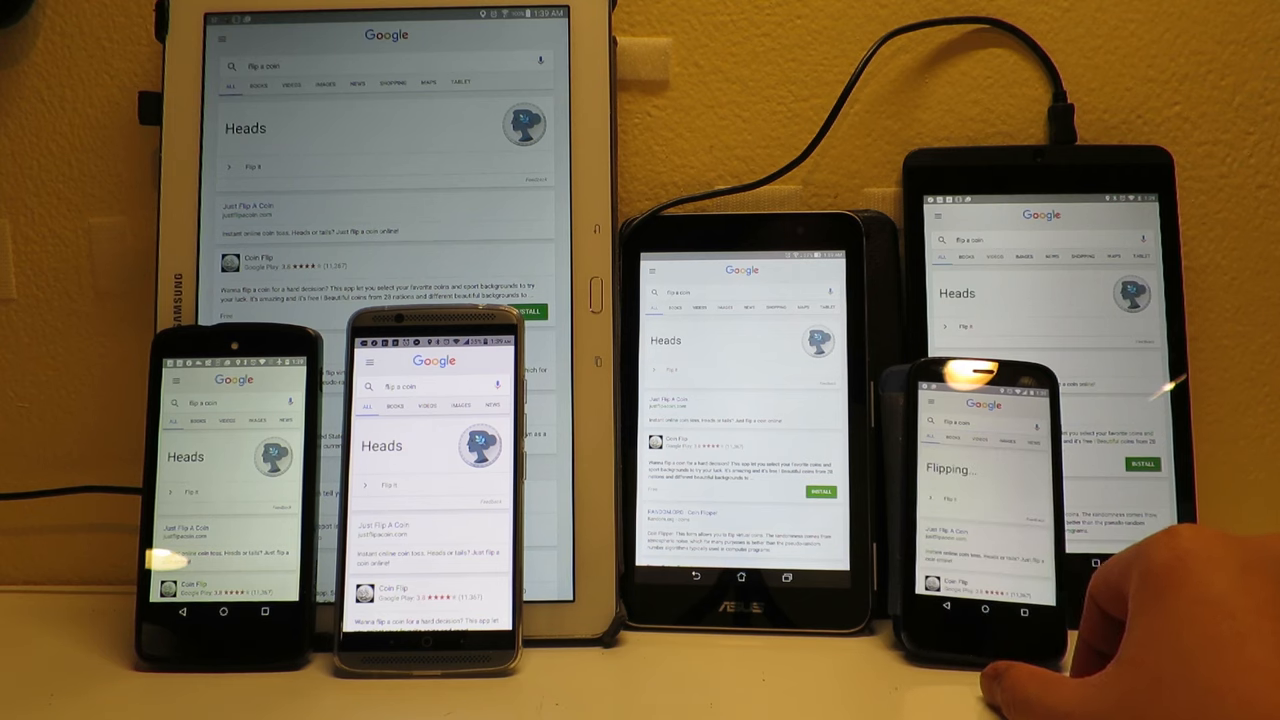